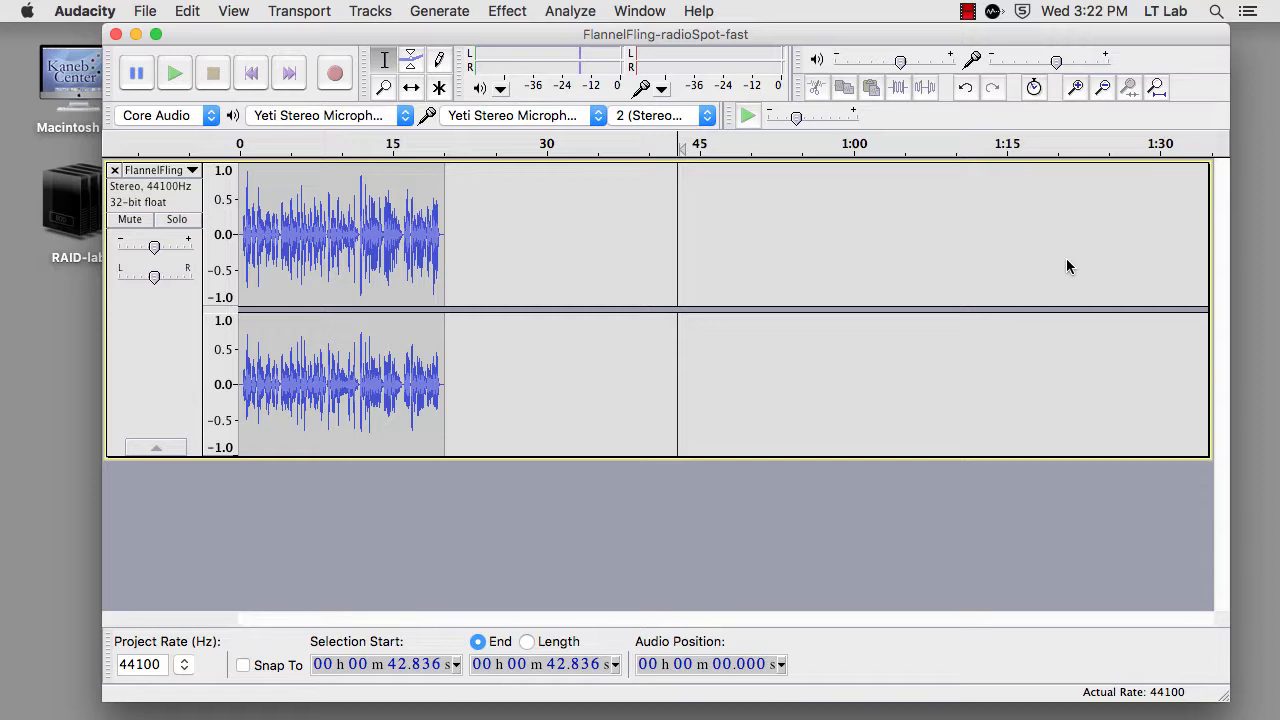
pyautogui.moveTo(1060, 256)
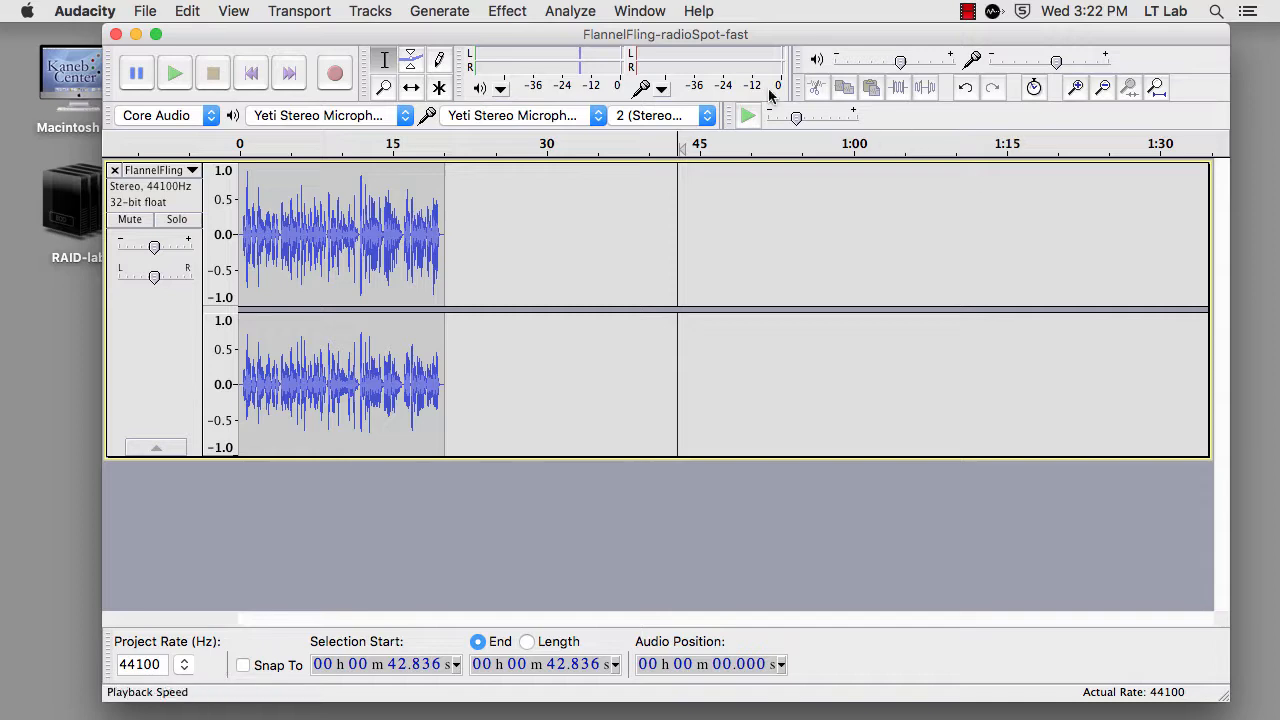
# Step: Import the Podington music file as a new stereo track below the voice track
pyautogui.click(144, 12)
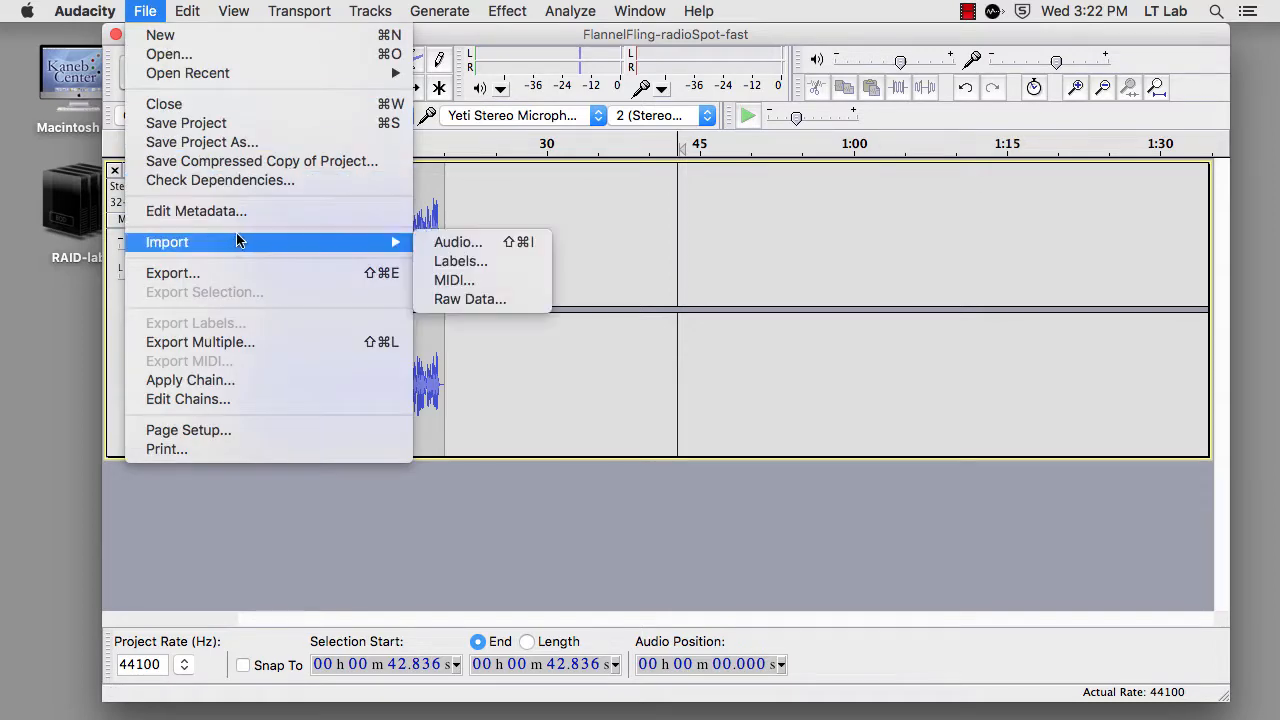
pyautogui.click(458, 240)
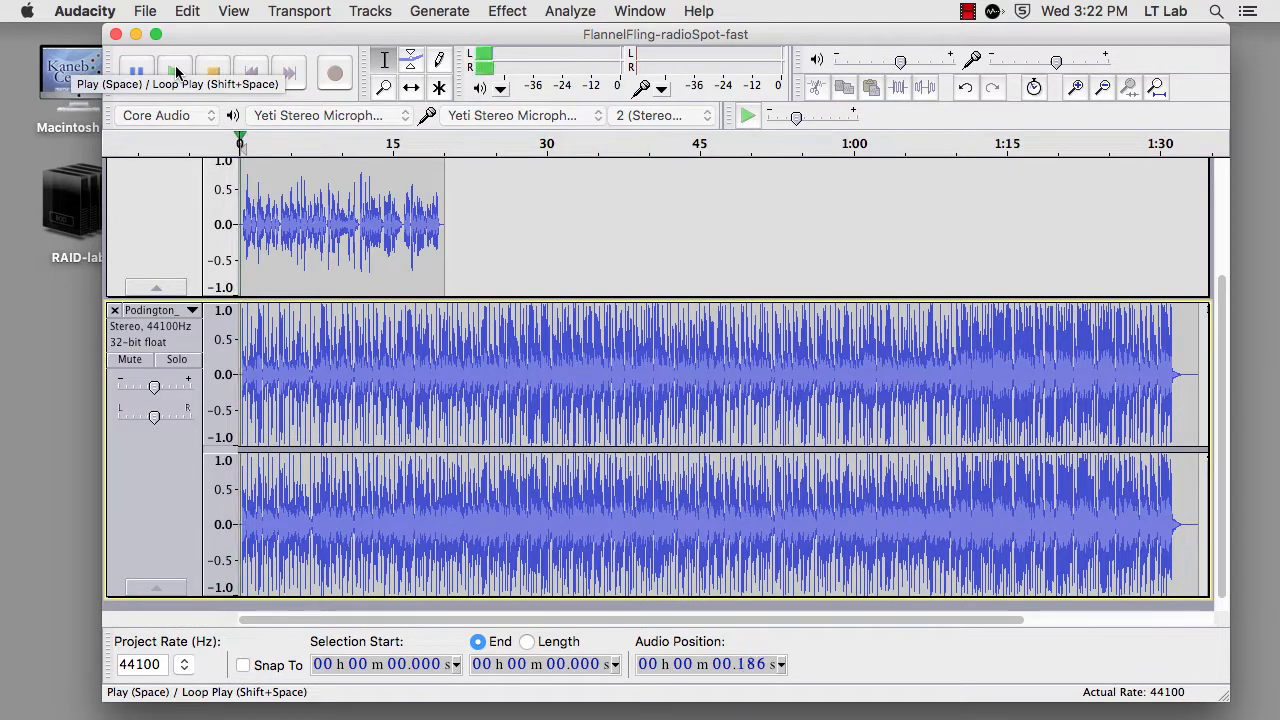
pyautogui.click(174, 72)
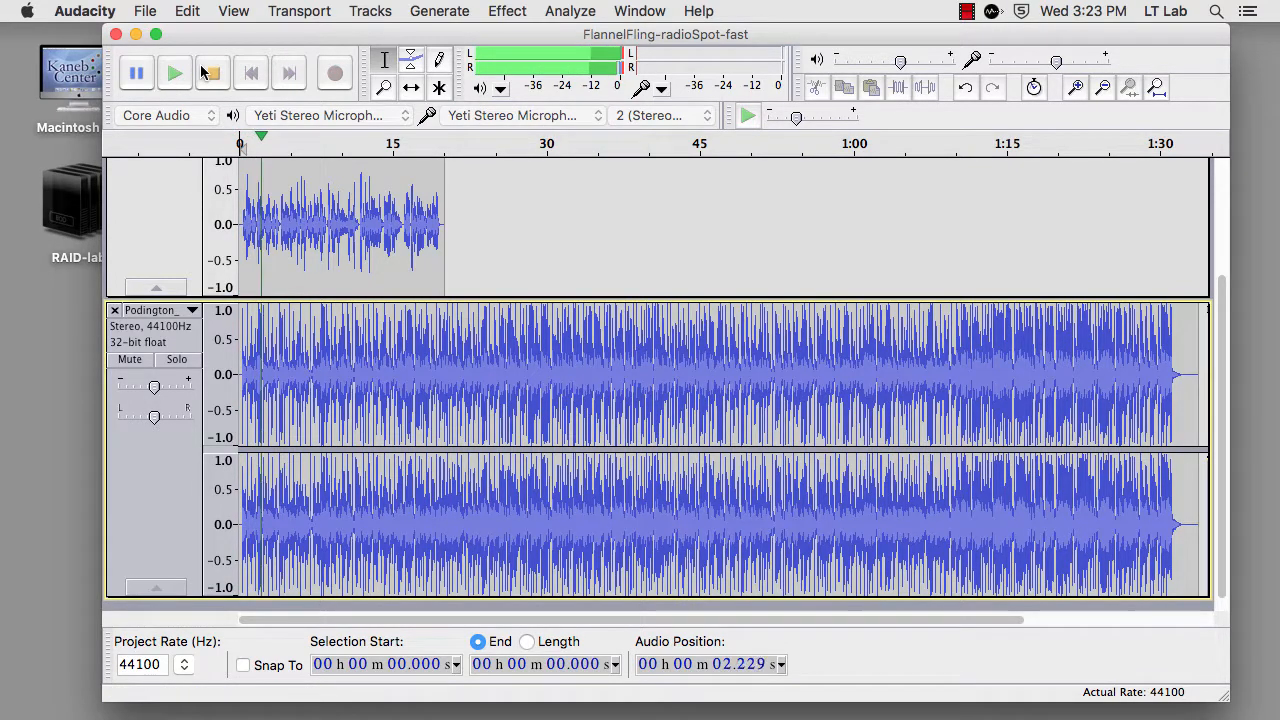
pyautogui.click(212, 72)
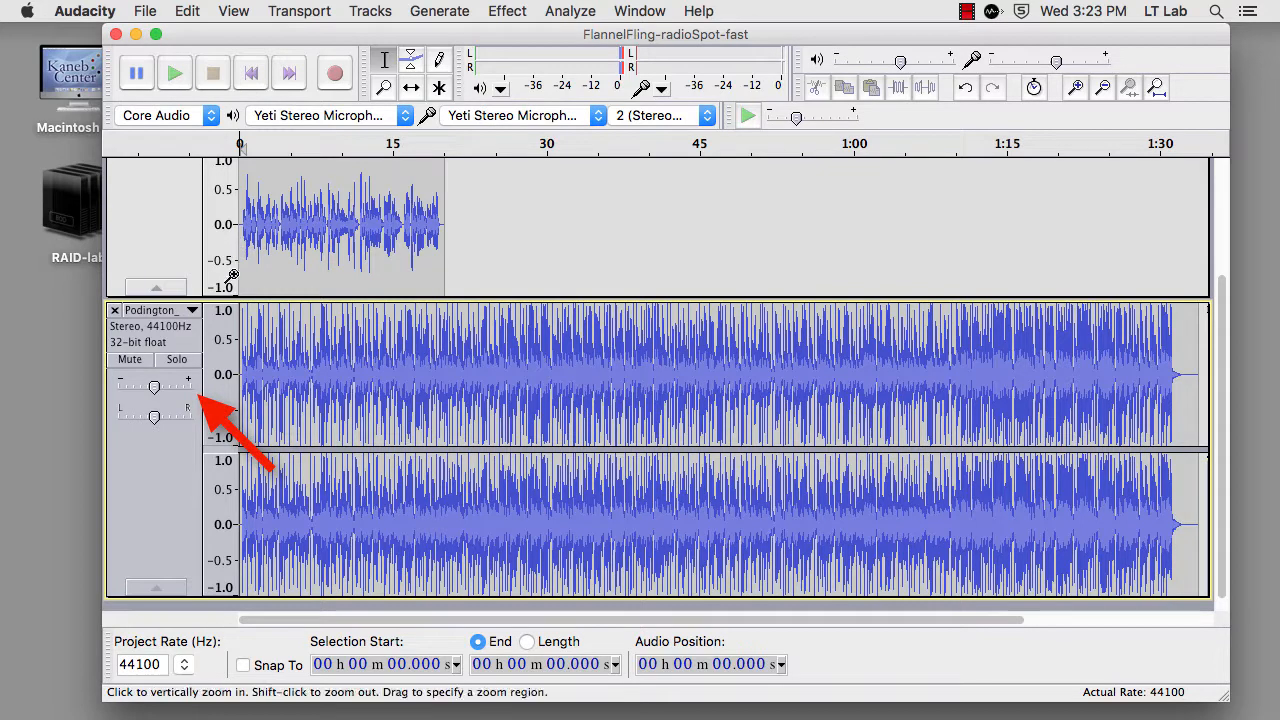
# Step: Lower the music track gain to -3 dB and select its tail past 50 s for removal
pyautogui.moveTo(160, 386); pyautogui.dragTo(150, 386)
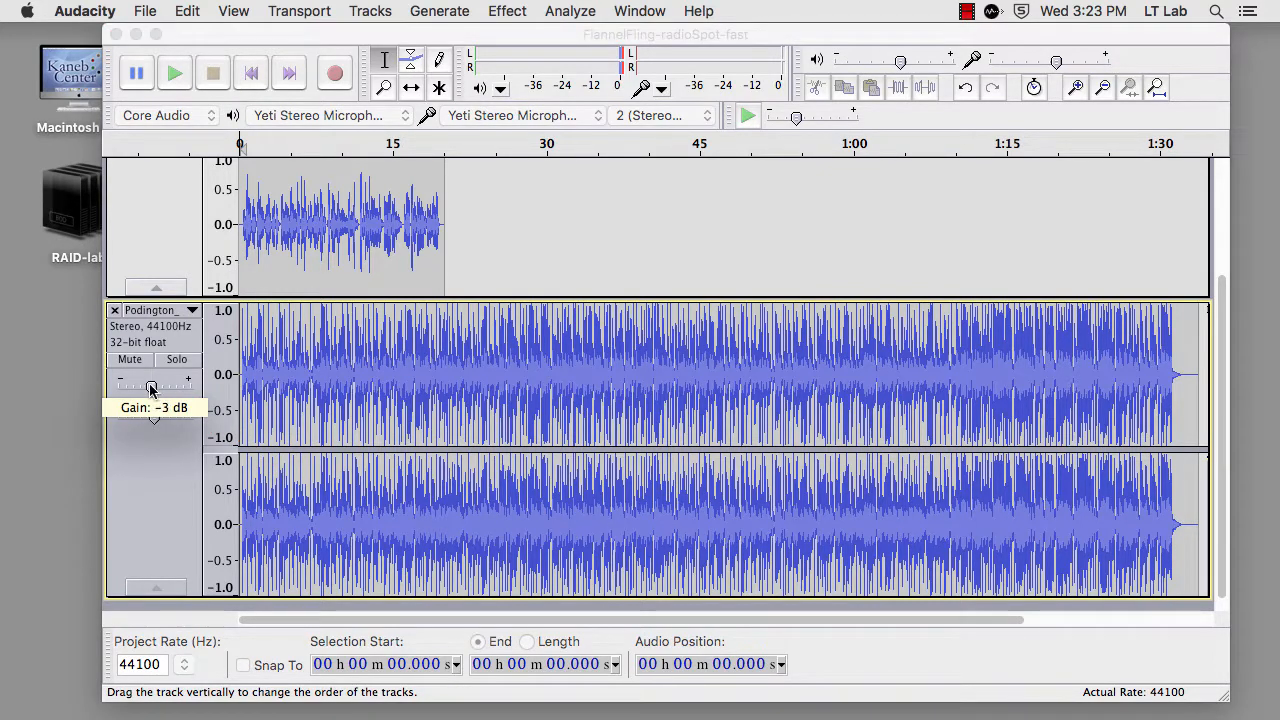
pyautogui.moveTo(152, 388); pyautogui.dragTo(144, 388)
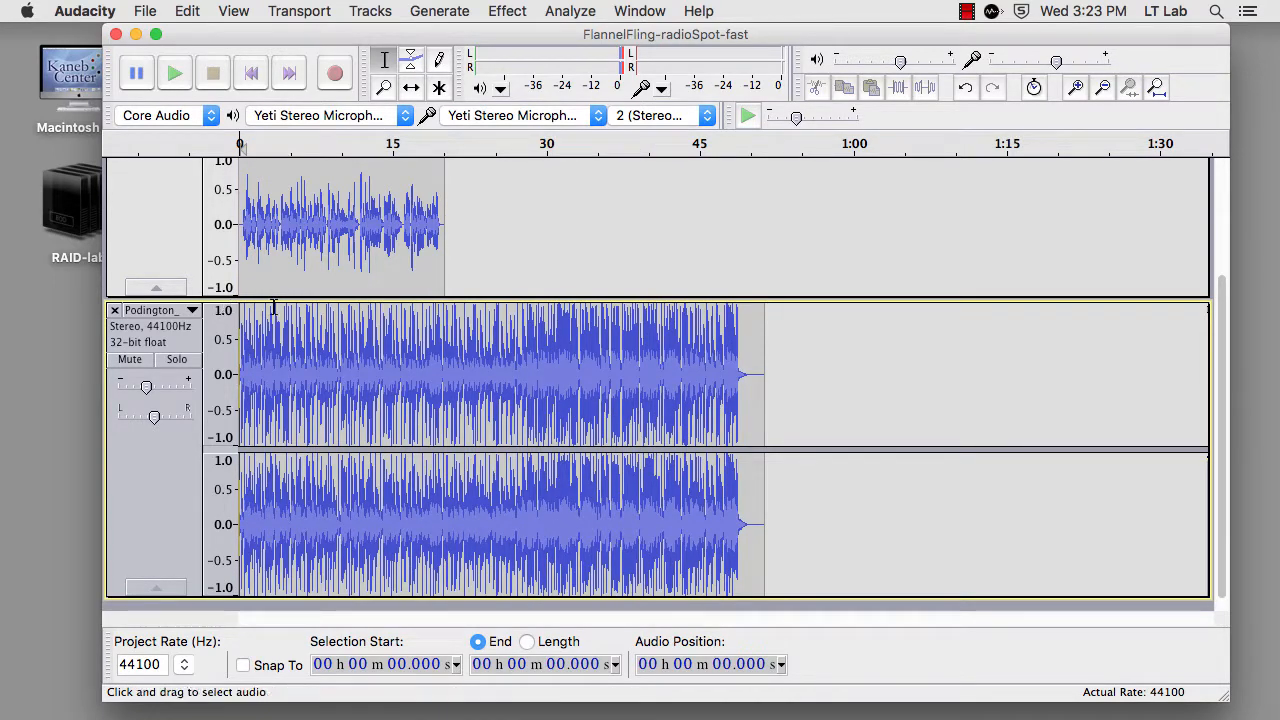
# Step: Mark the cut point at about 25 s in the music track
pyautogui.click(496, 374)
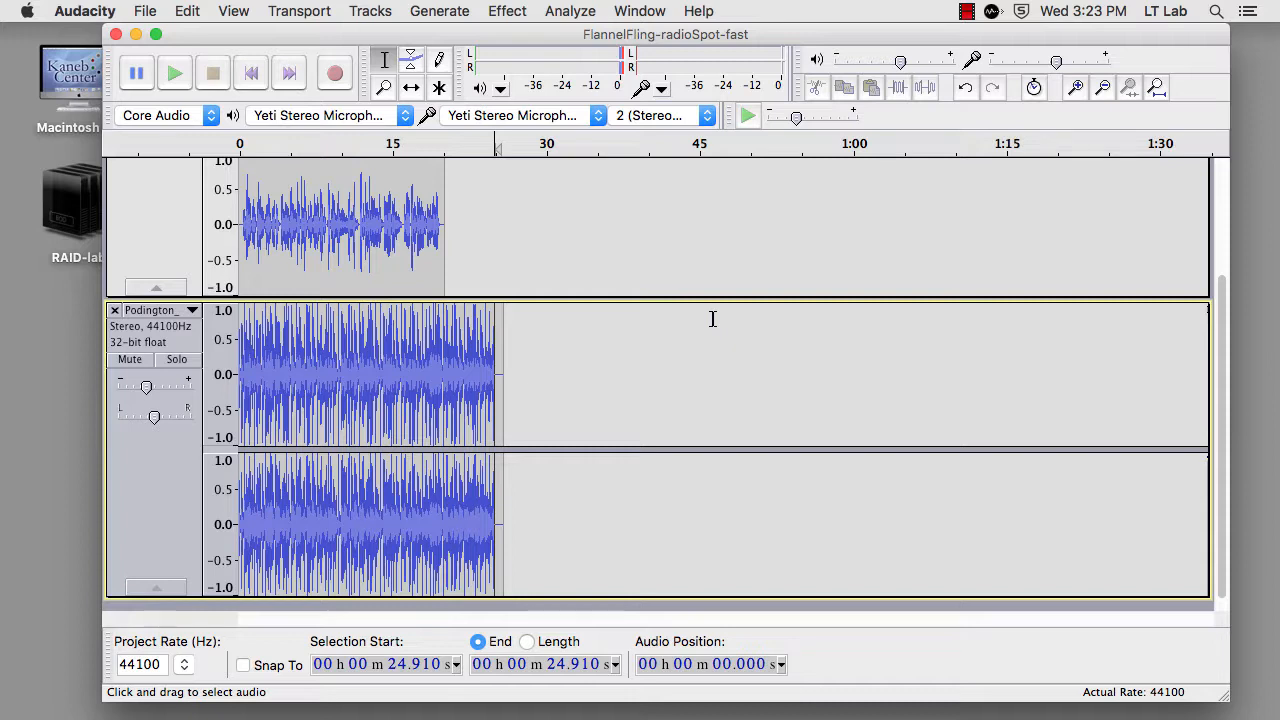
pyautogui.moveTo(570, 138)
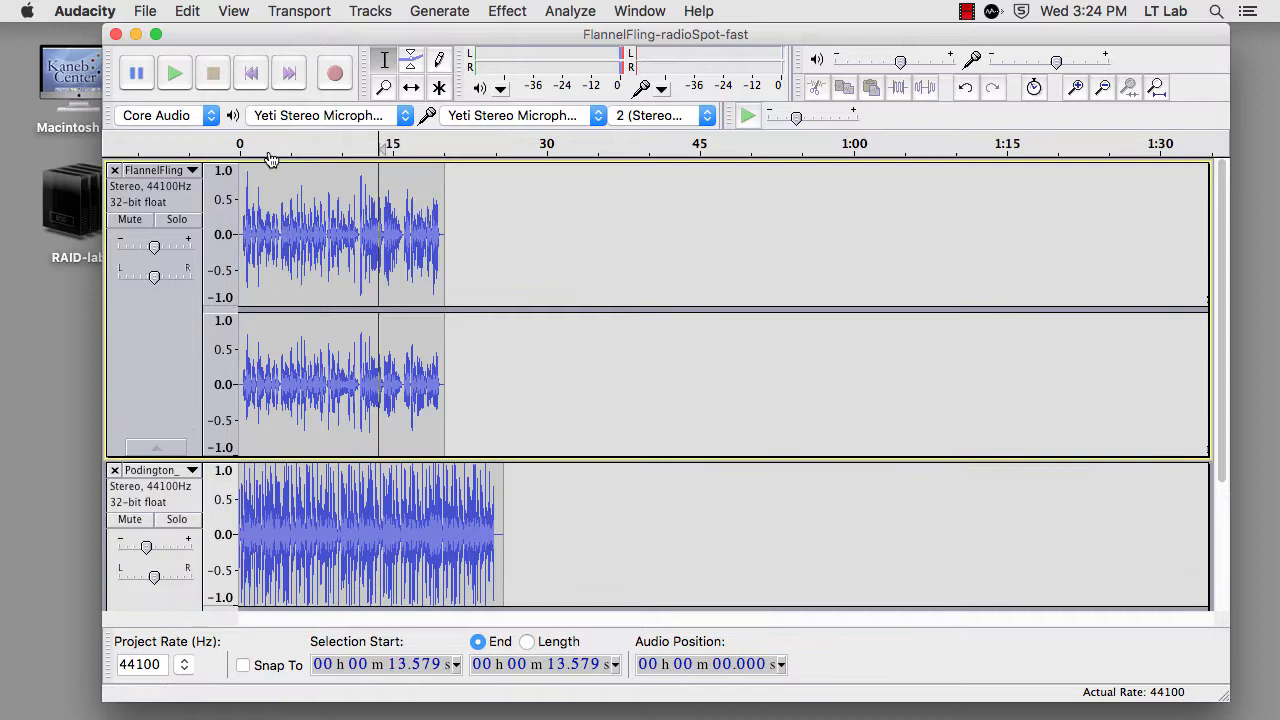
# Step: Insert 3 seconds of generated silence at the start of the voice track
pyautogui.click(250, 72)
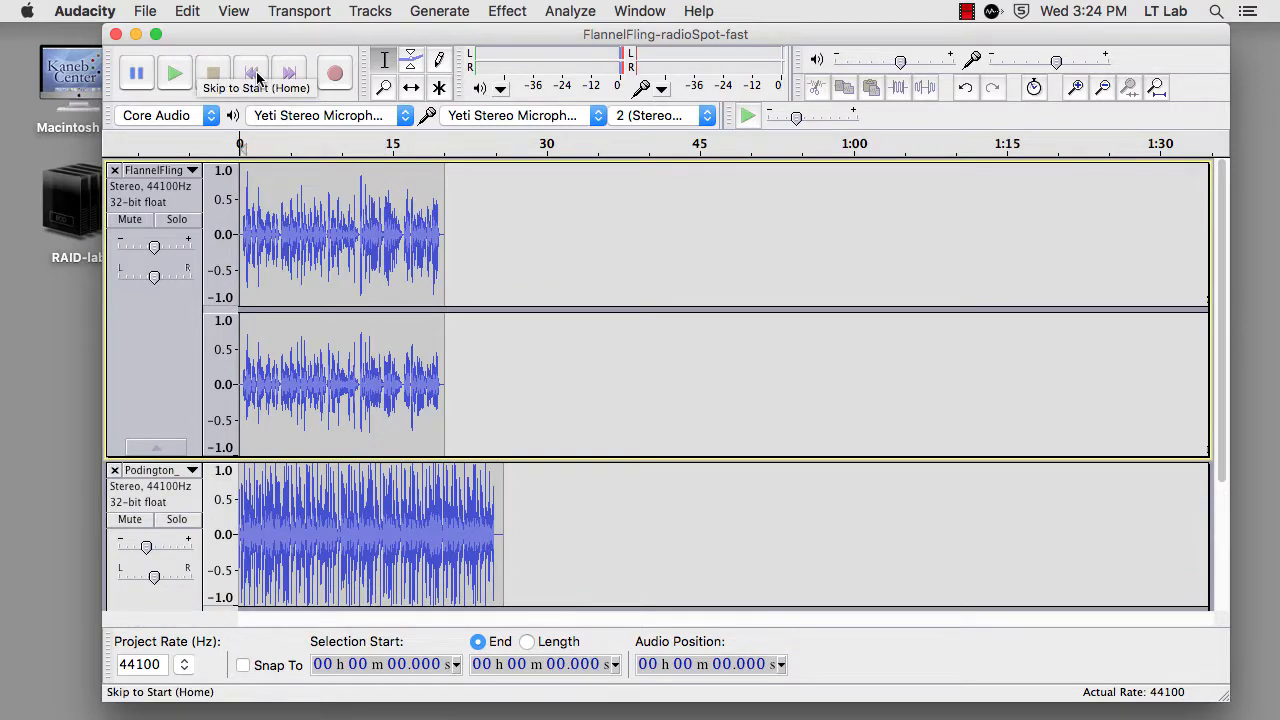
pyautogui.click(440, 12)
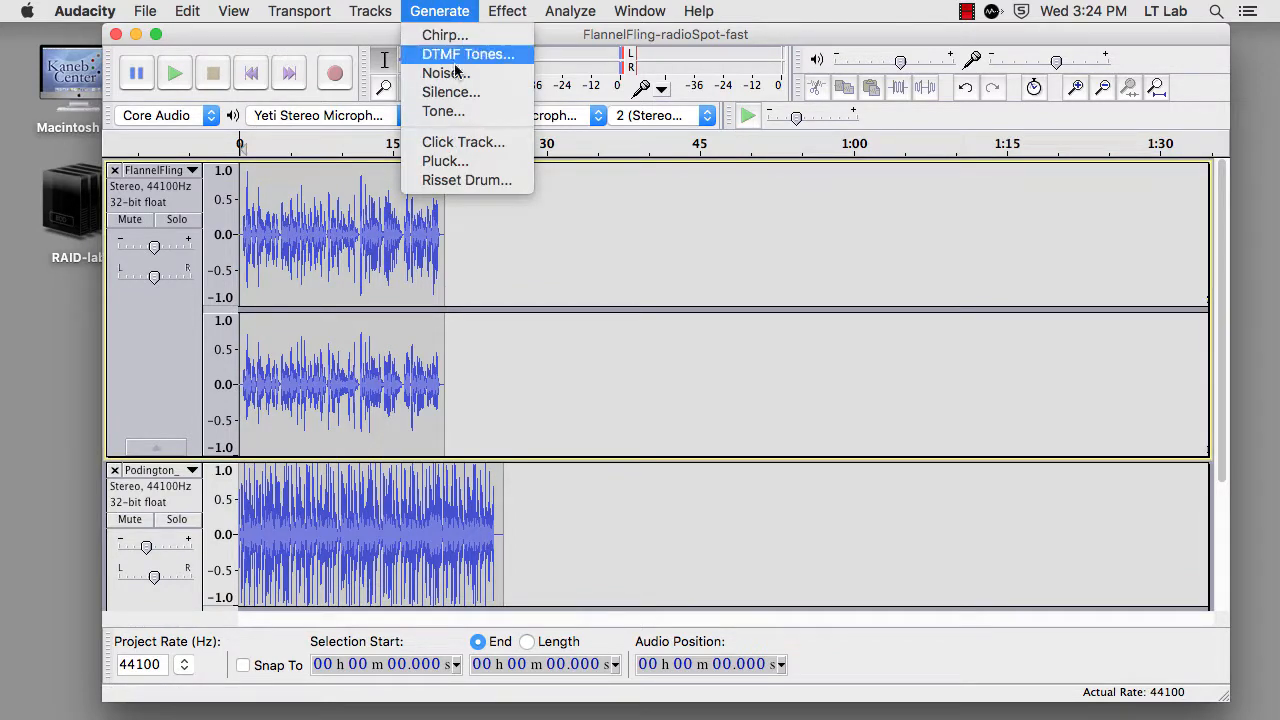
pyautogui.click(452, 92)
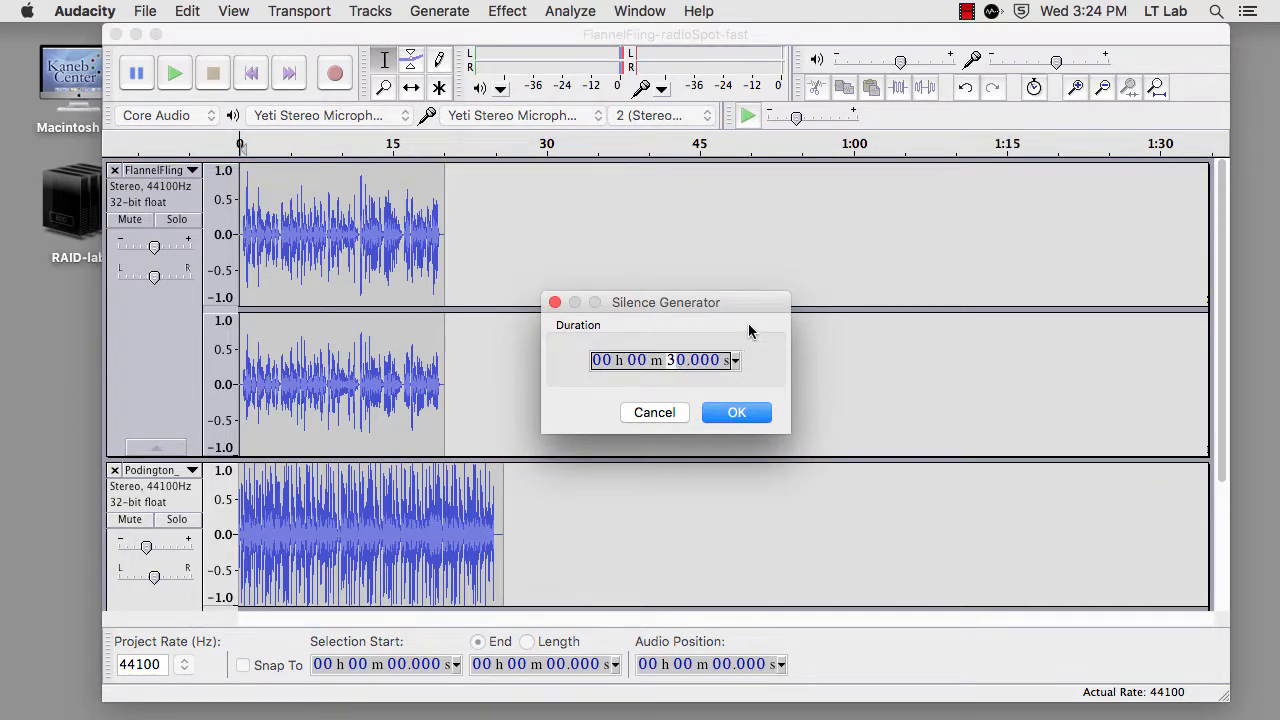
pyautogui.click(736, 412)
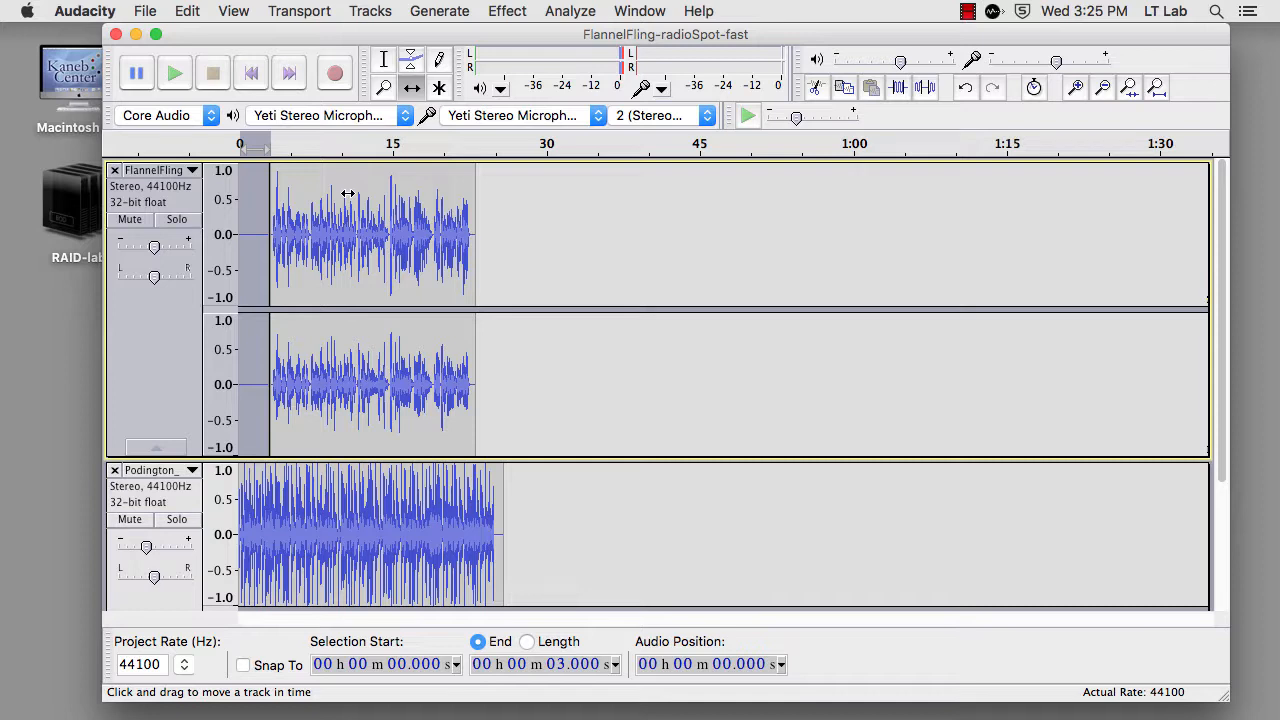
pyautogui.moveTo(428, 180)
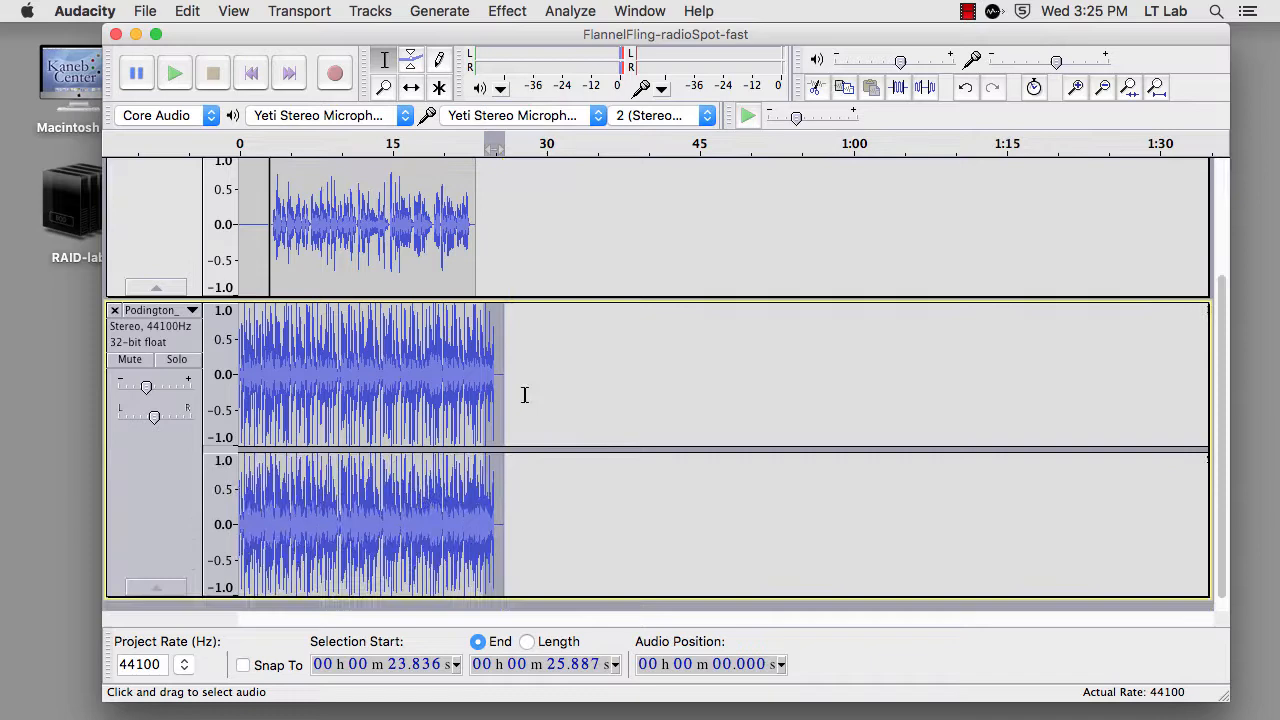
pyautogui.click(506, 12)
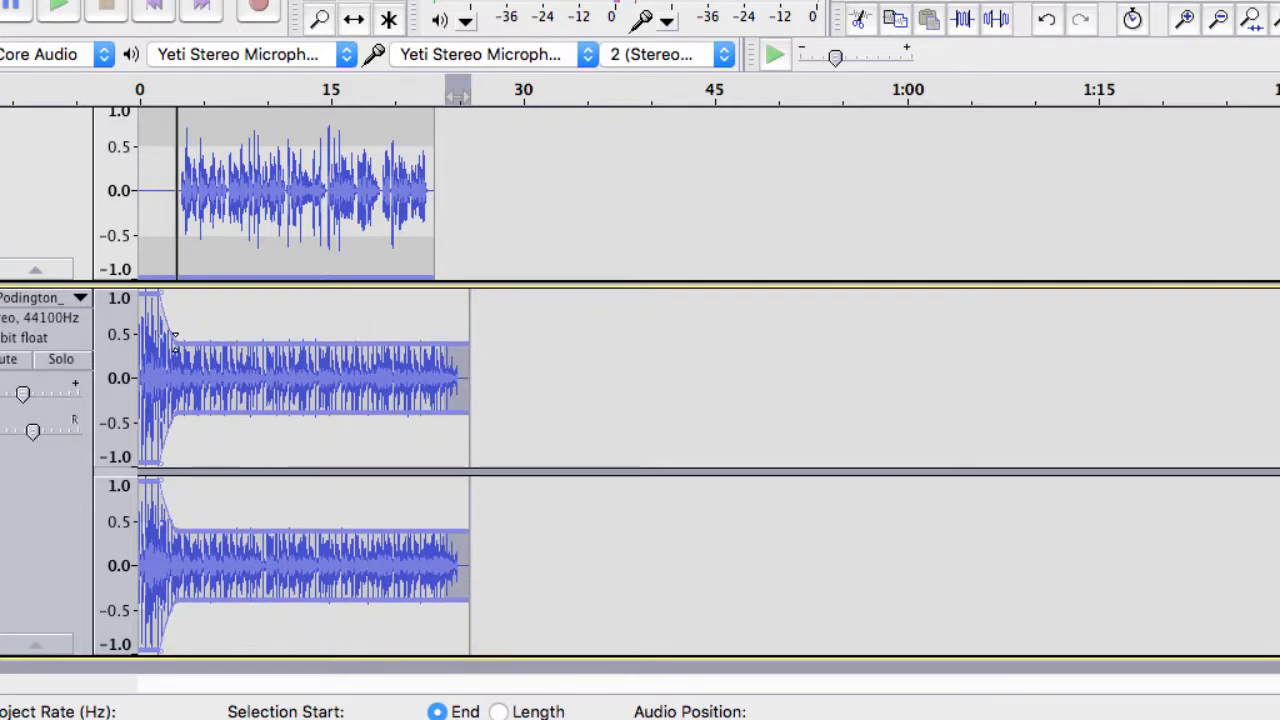
pyautogui.moveTo(178, 324)
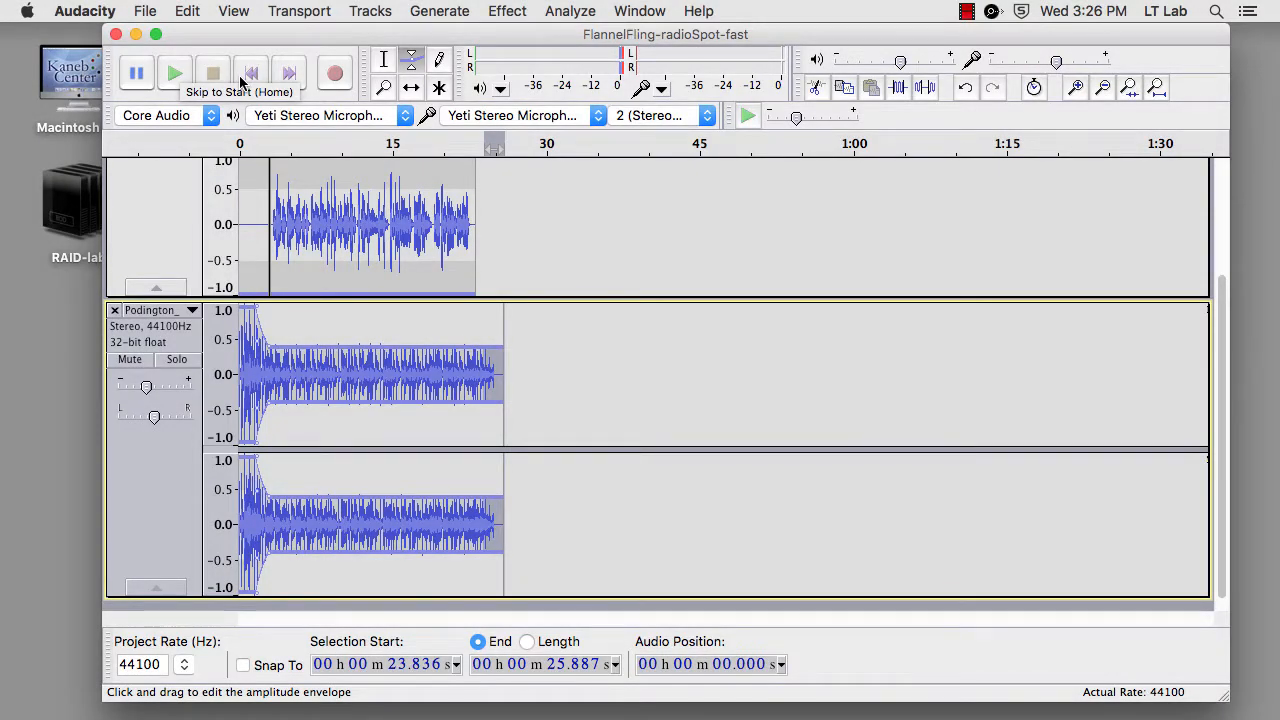
pyautogui.click(250, 72)
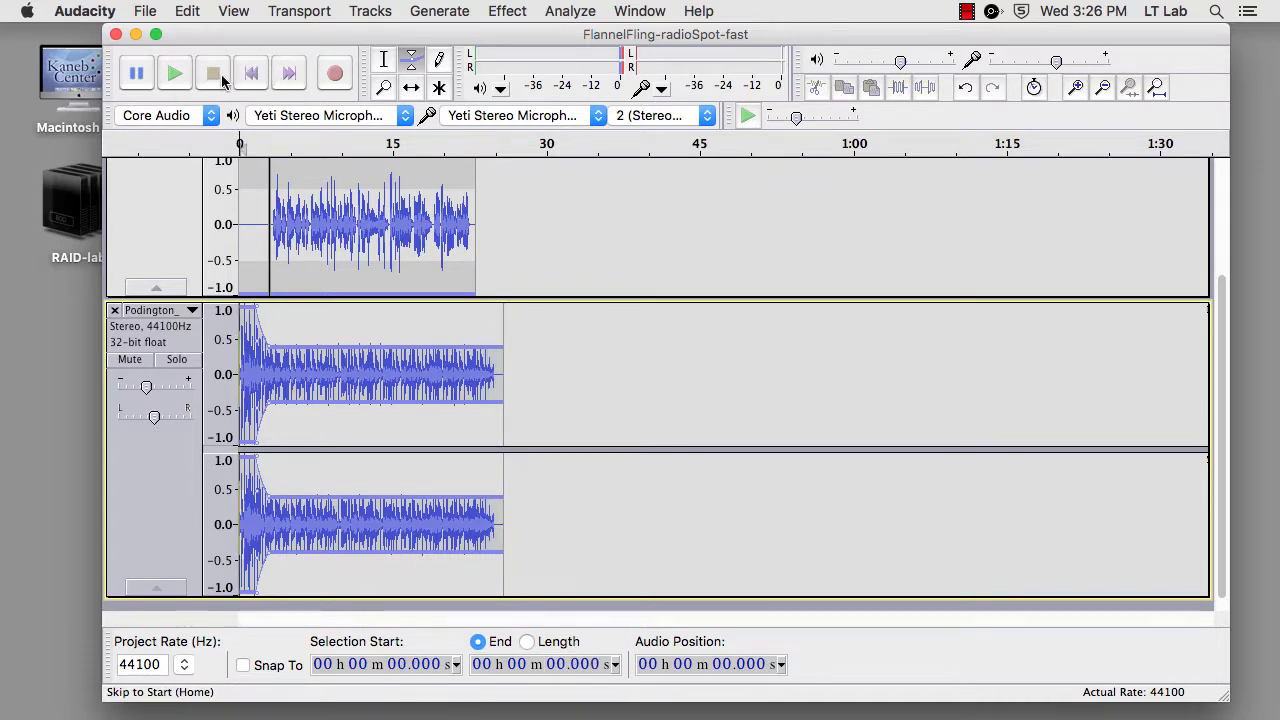
pyautogui.click(174, 72)
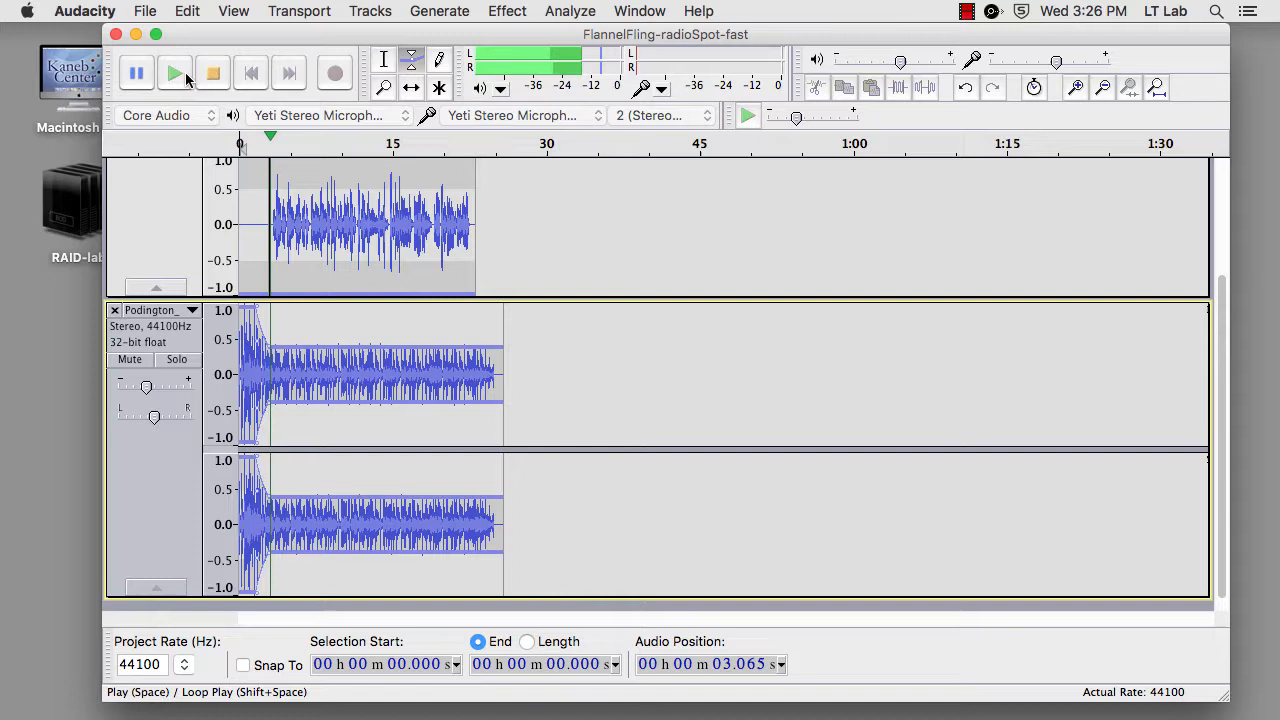
pyautogui.click(176, 72)
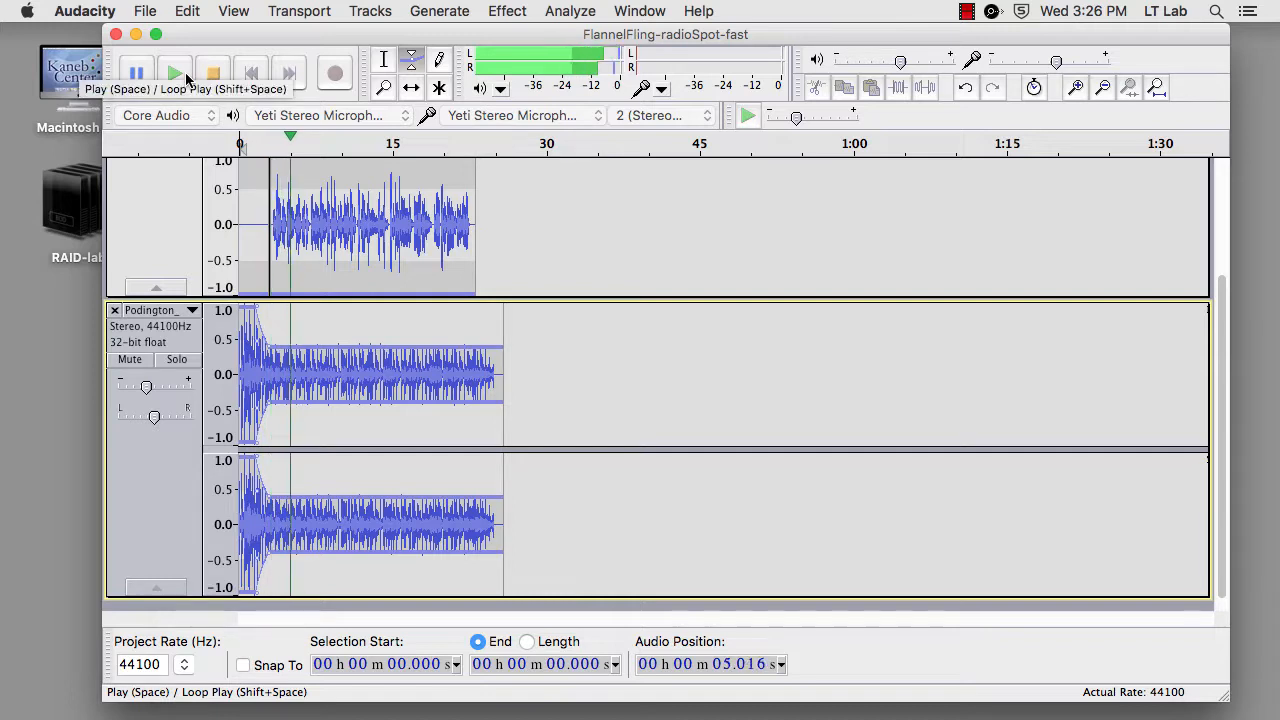